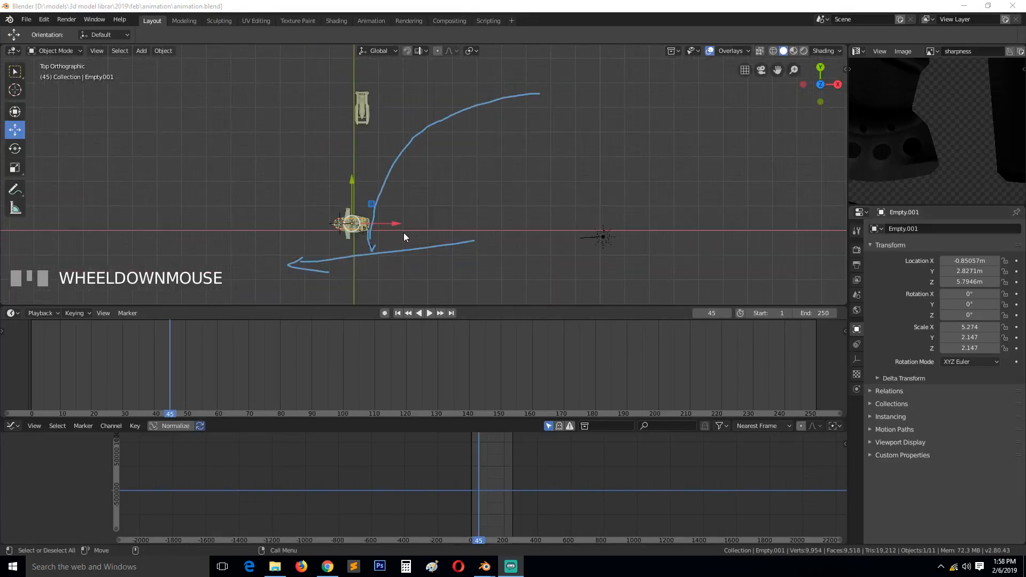
# - Put Empty.001 at the path start and insert a LocRotScale keyframe at frame 0
pyautogui.scroll(3)
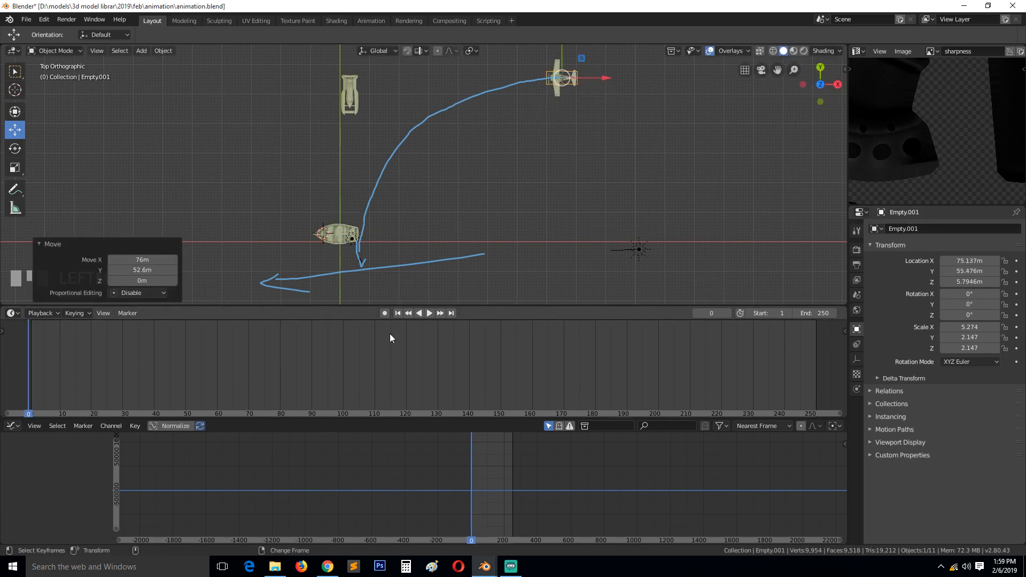
pyautogui.click(74, 313)
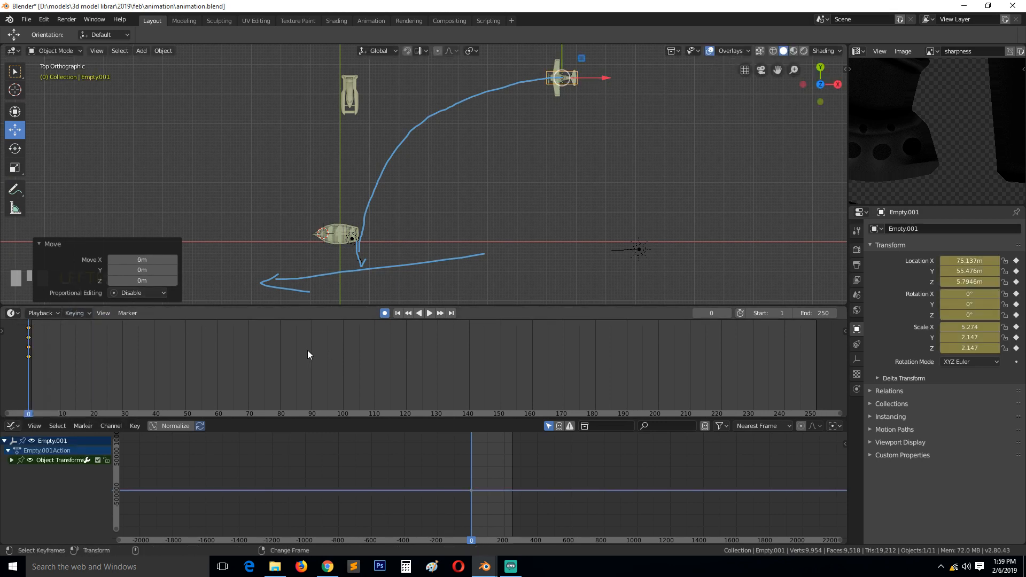
pyautogui.click(428, 313)
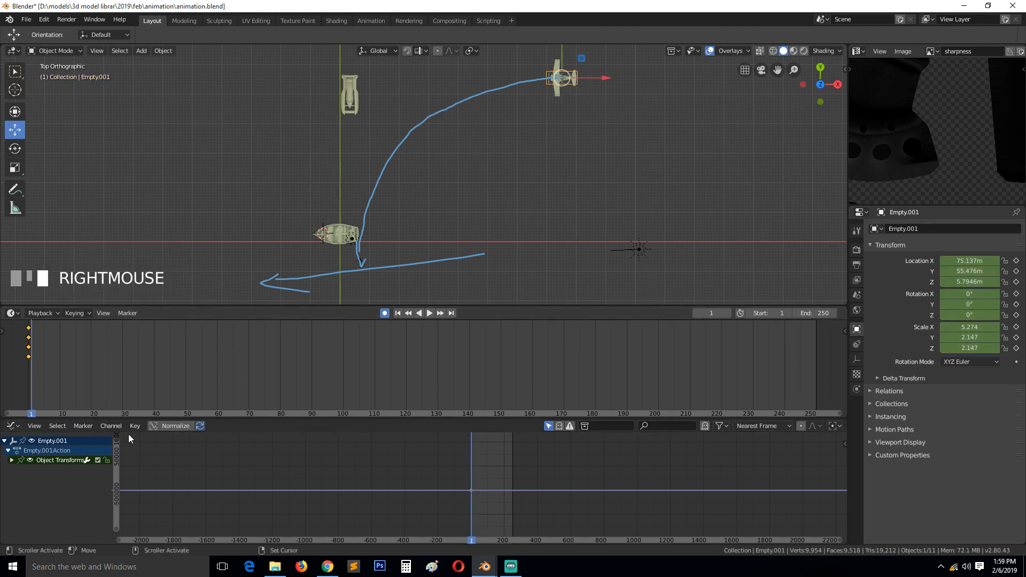
pyautogui.click(134, 427)
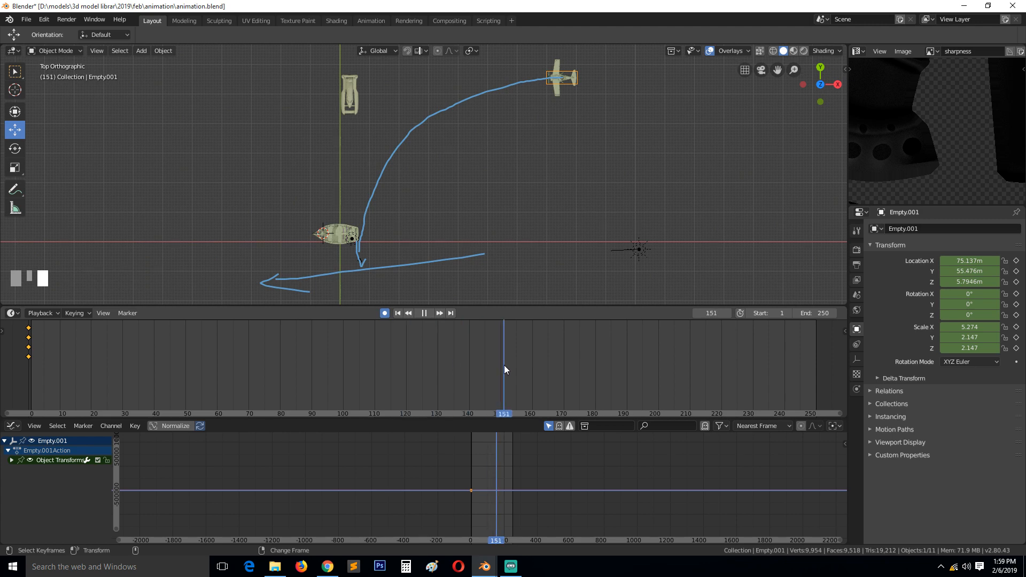
# - Reposition and bank Empty.001 along the curve at frames 50 and 150, keyframing each pose
pyautogui.scroll(-3)
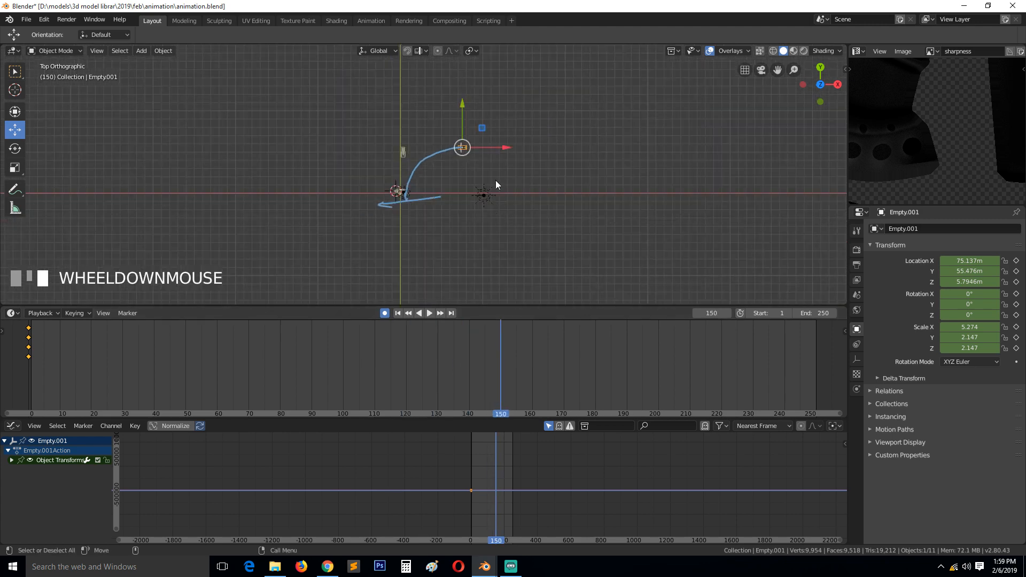
pyautogui.press('g')
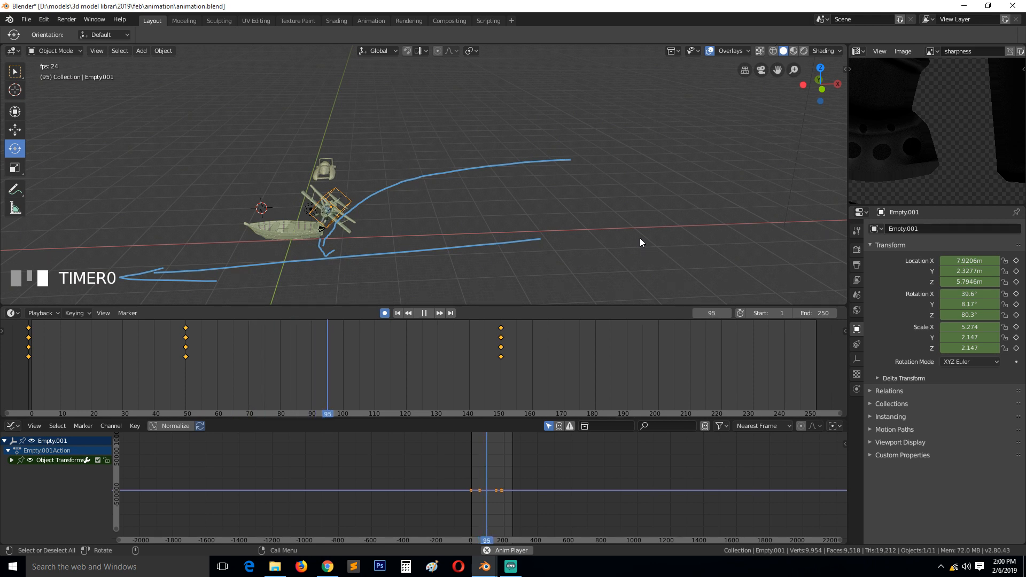
pyautogui.click(423, 313)
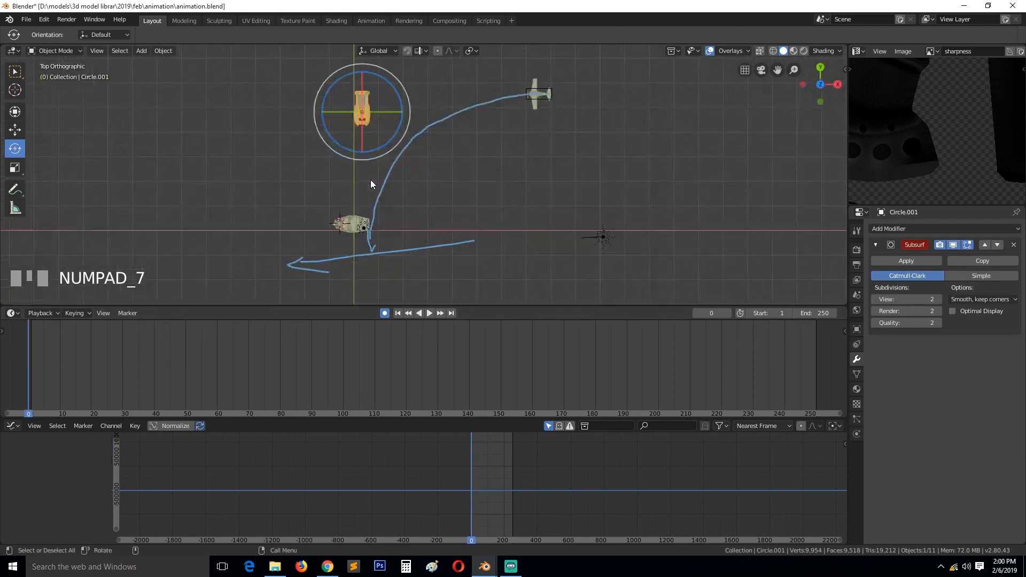
# - From top view, select the speedboat and snap the 3D cursor to it
pyautogui.press('alt+a')
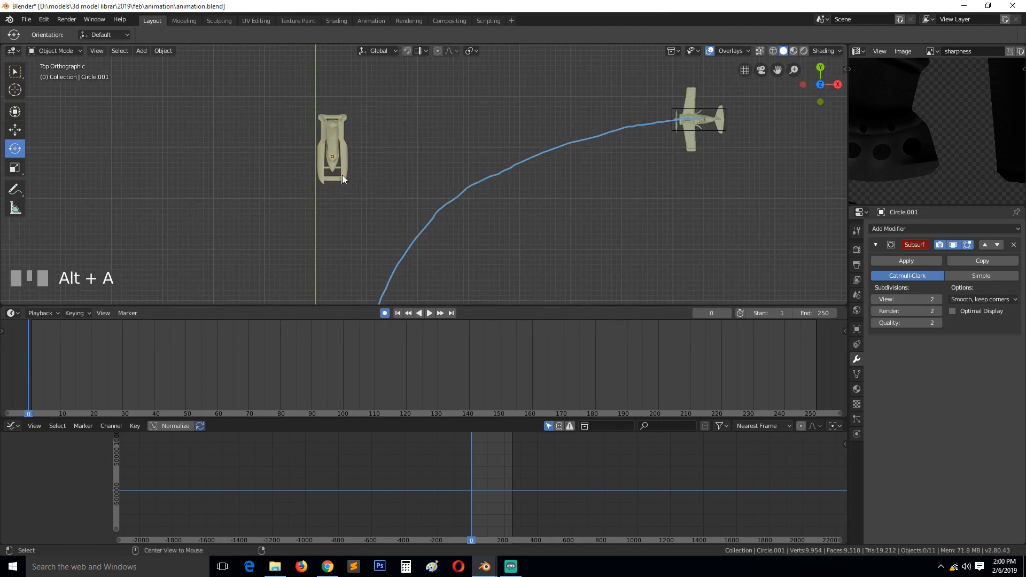
pyautogui.click(331, 157)
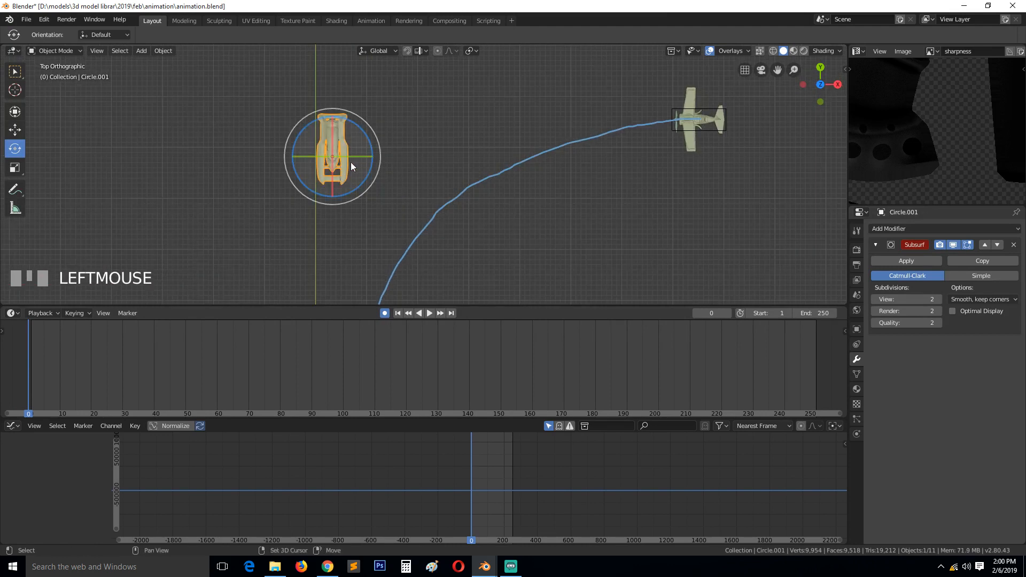
pyautogui.press('shift+s')
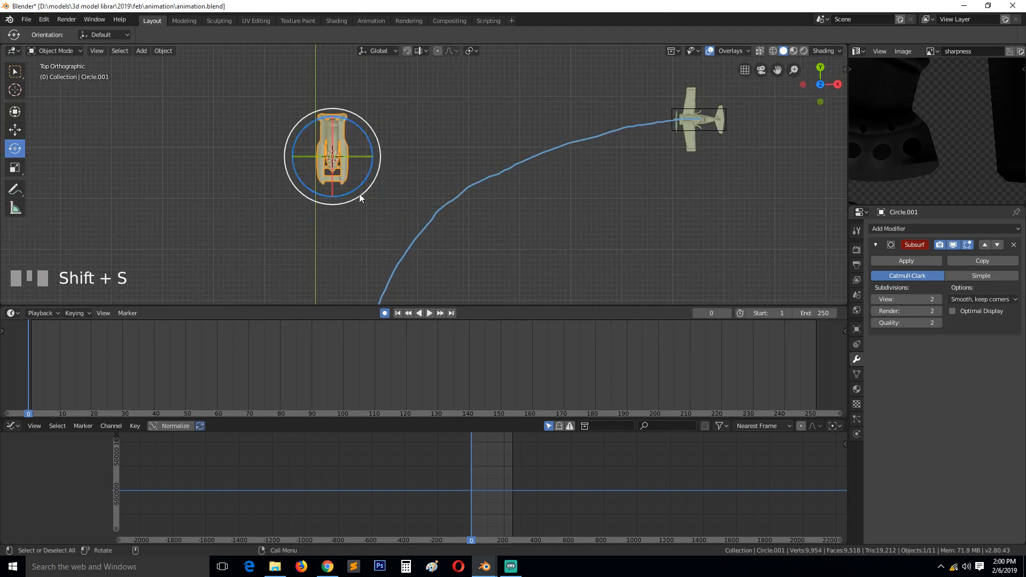
pyautogui.press('grave')
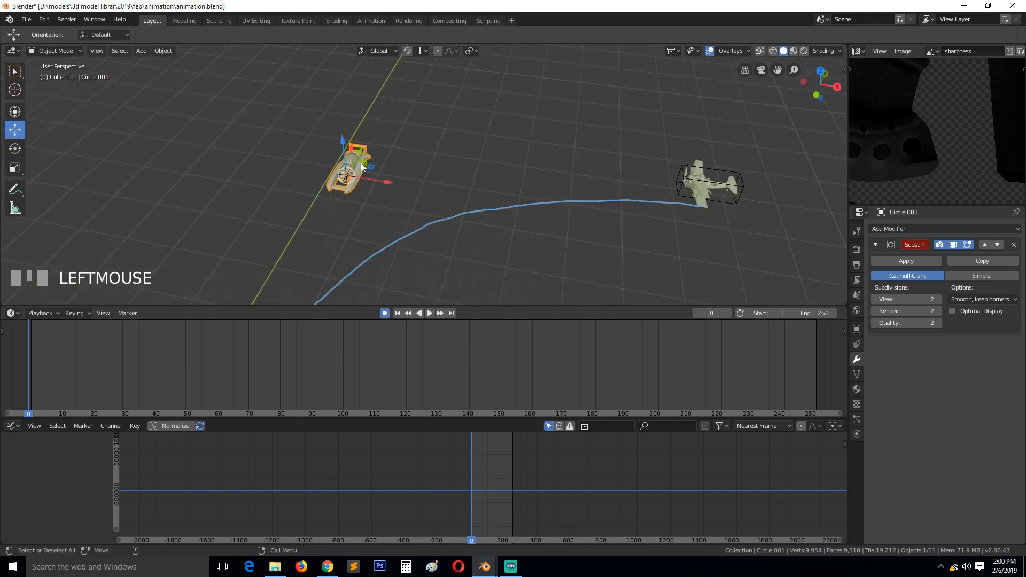
pyautogui.moveTo(407, 190)
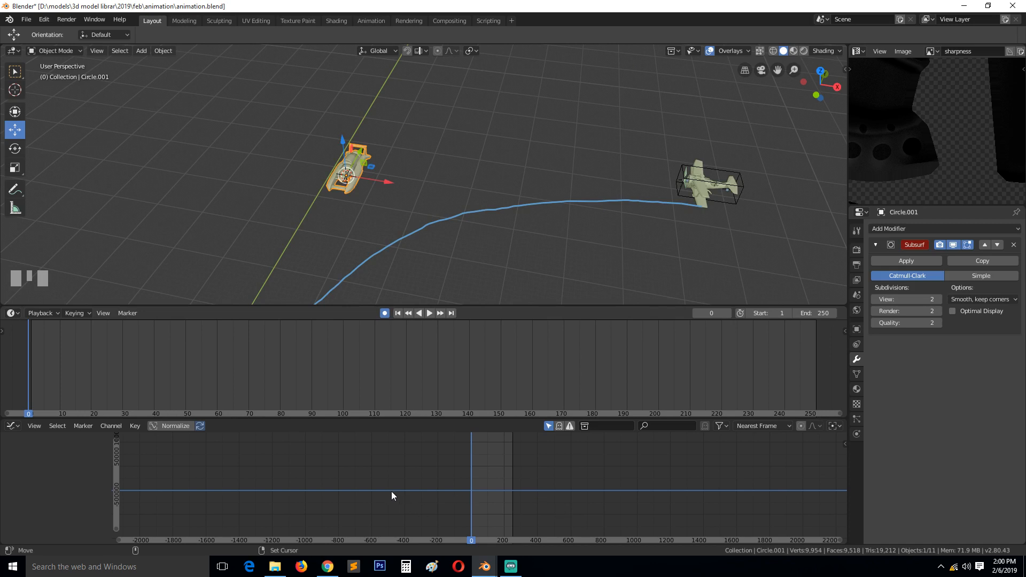
# - Add a Plain Axes empty at the cursor and parent the boat to it with Keep Transform
pyautogui.click(141, 50)
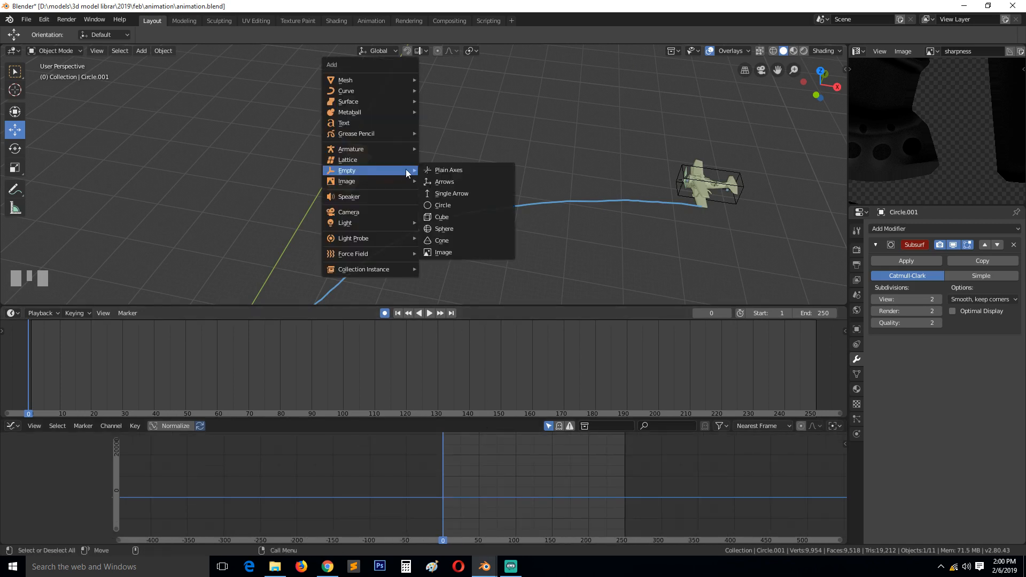
pyautogui.click(441, 217)
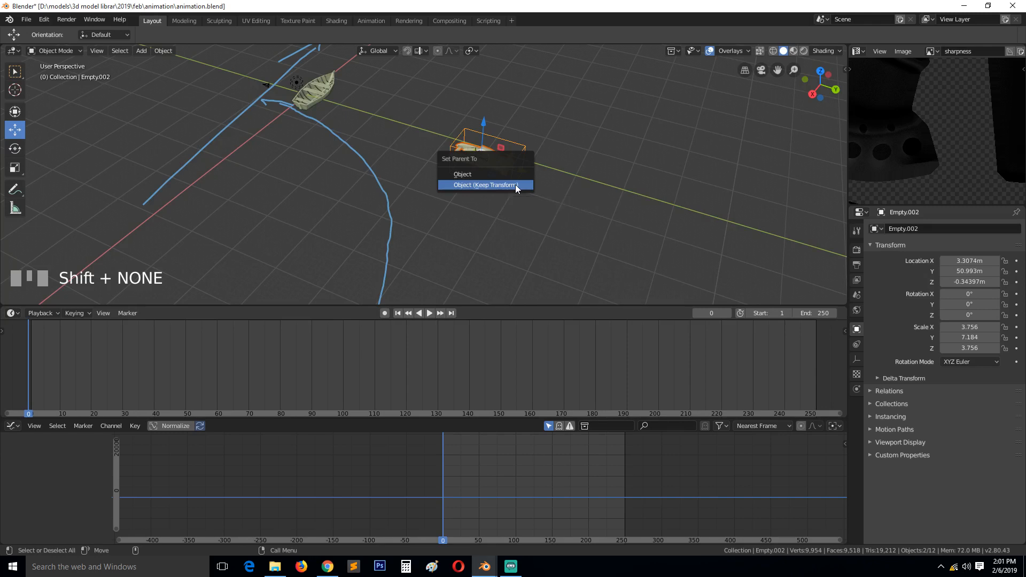
pyautogui.click(484, 184)
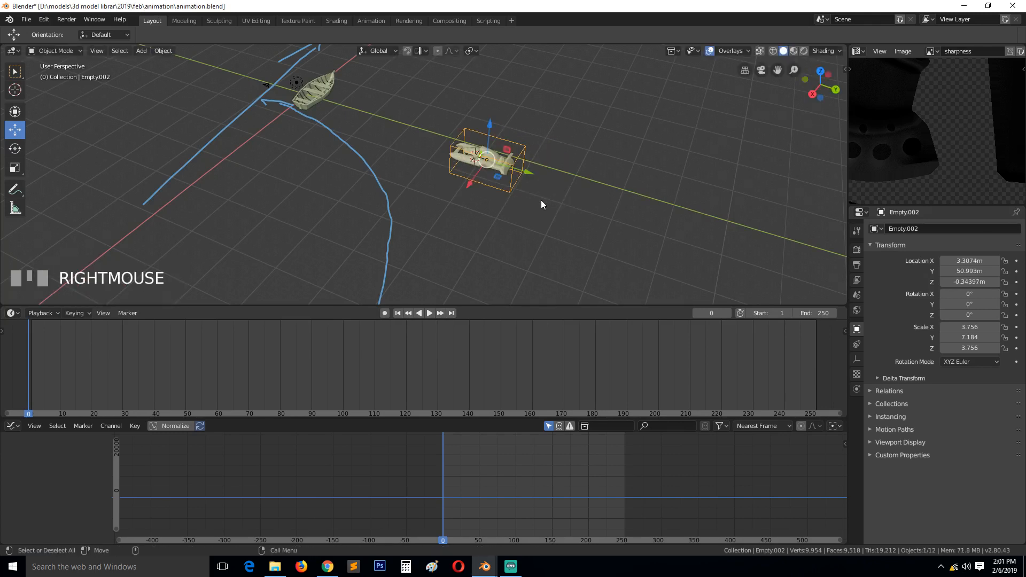
pyautogui.scroll(3)
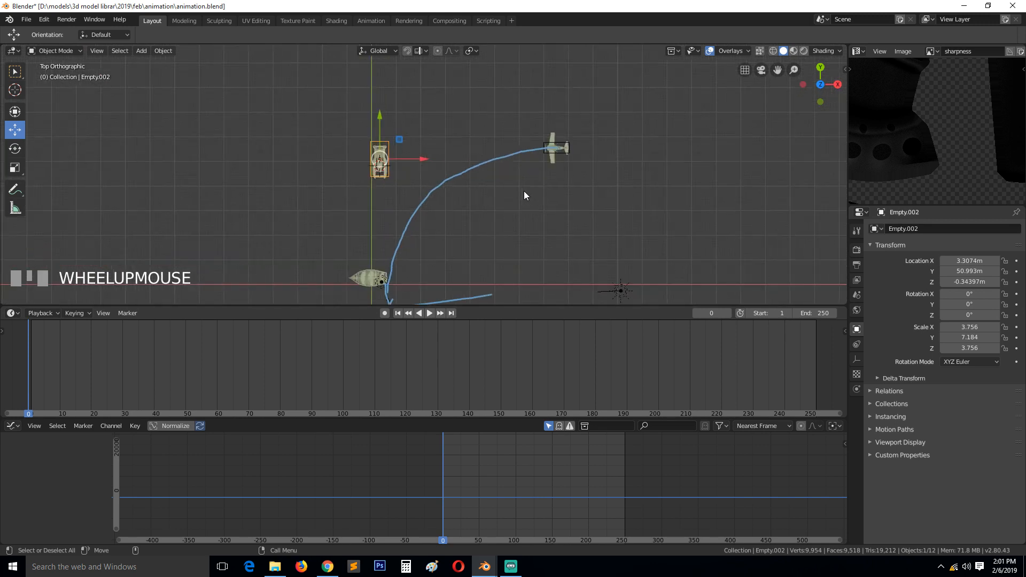
# - Drag the boat's empty beside the plane, keyframe it at frame 0 and zoom onto the plane
pyautogui.moveTo(380, 158); pyautogui.dragTo(595, 111)
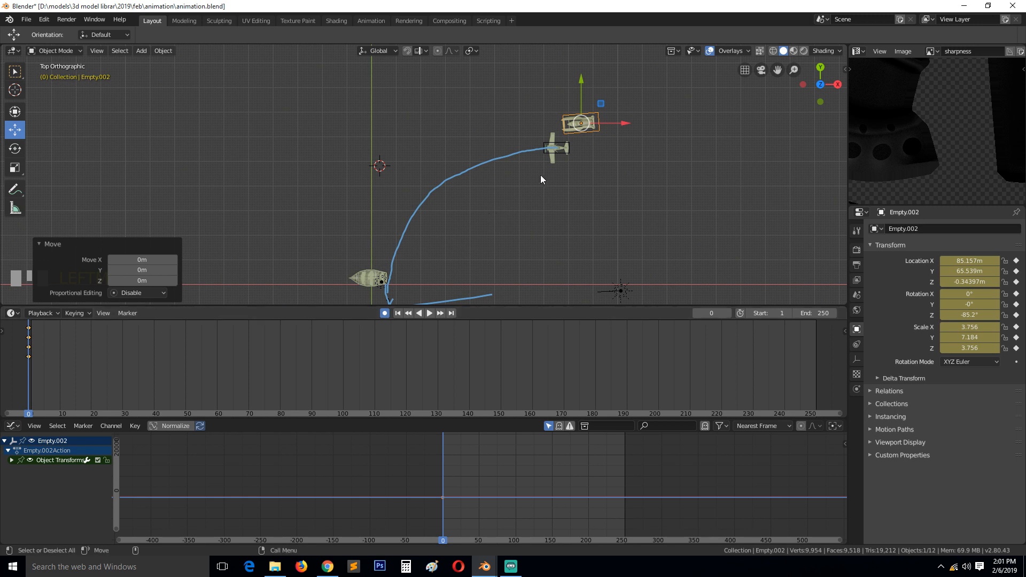
pyautogui.click(135, 426)
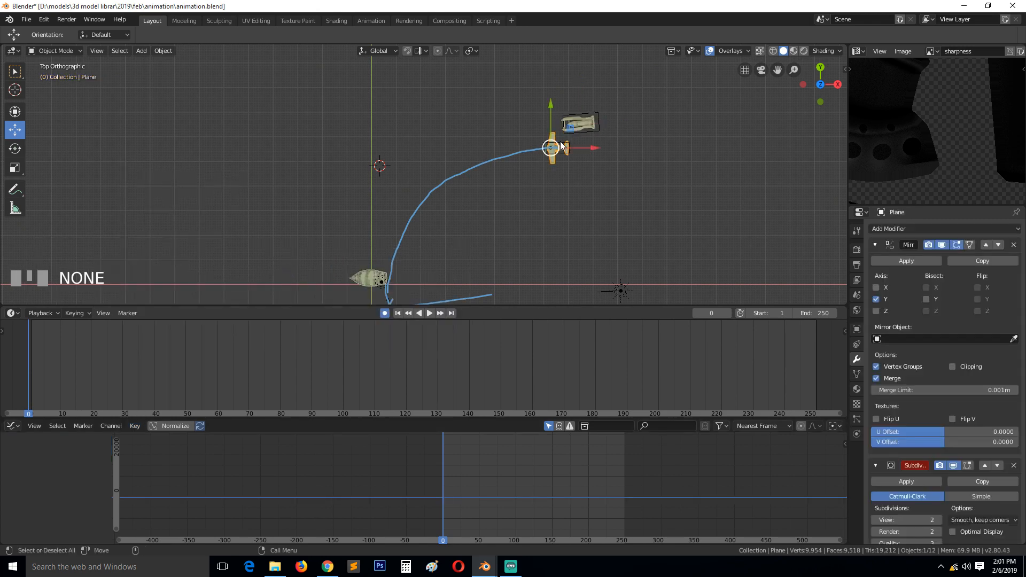
pyautogui.press('ctrl+z')
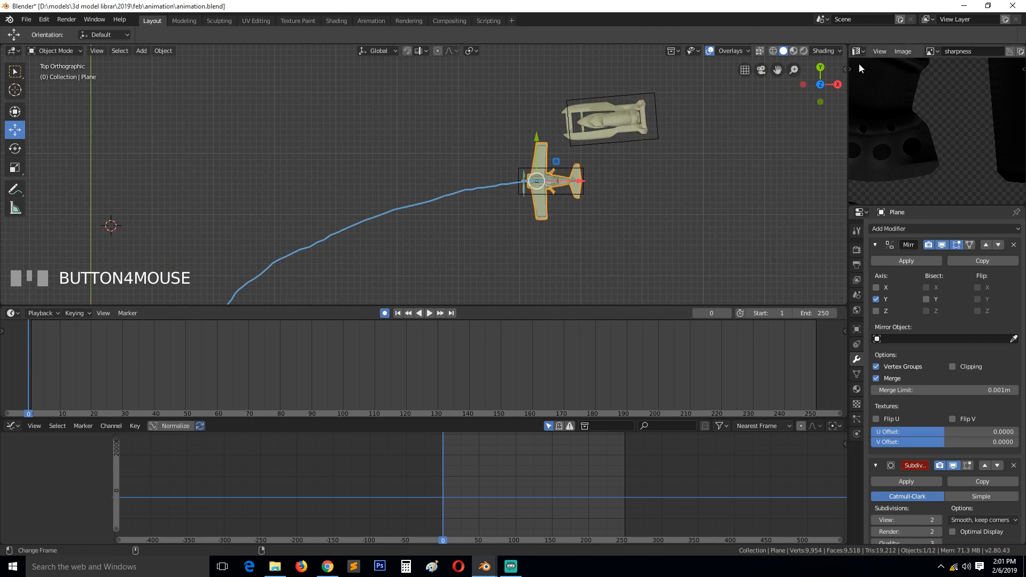
# - Swap the Image Editor for the Outliner and show Empty.001's keyframed transform values
pyautogui.click(855, 52)
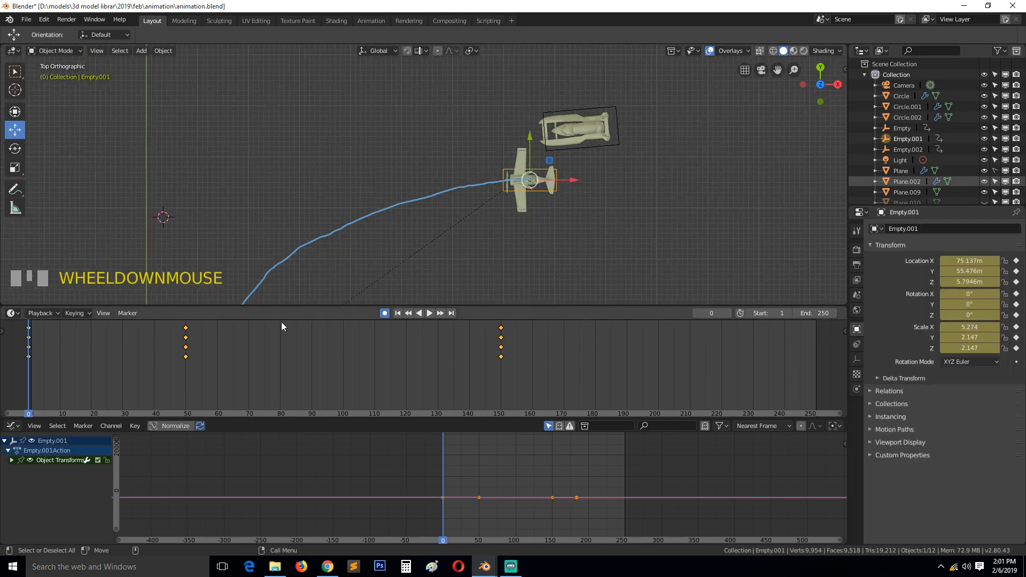
pyautogui.moveTo(172, 229)
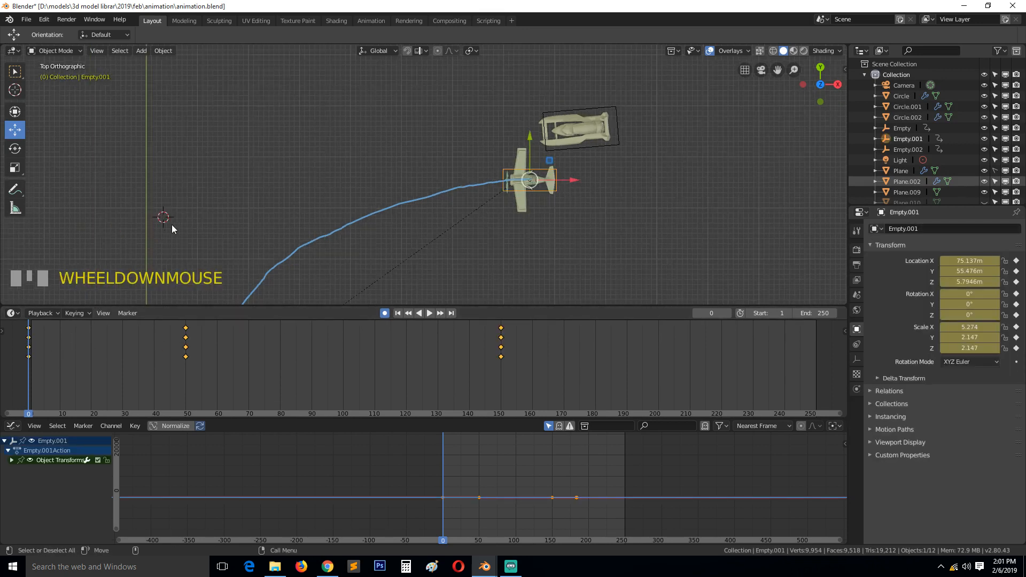
pyautogui.press('Up')
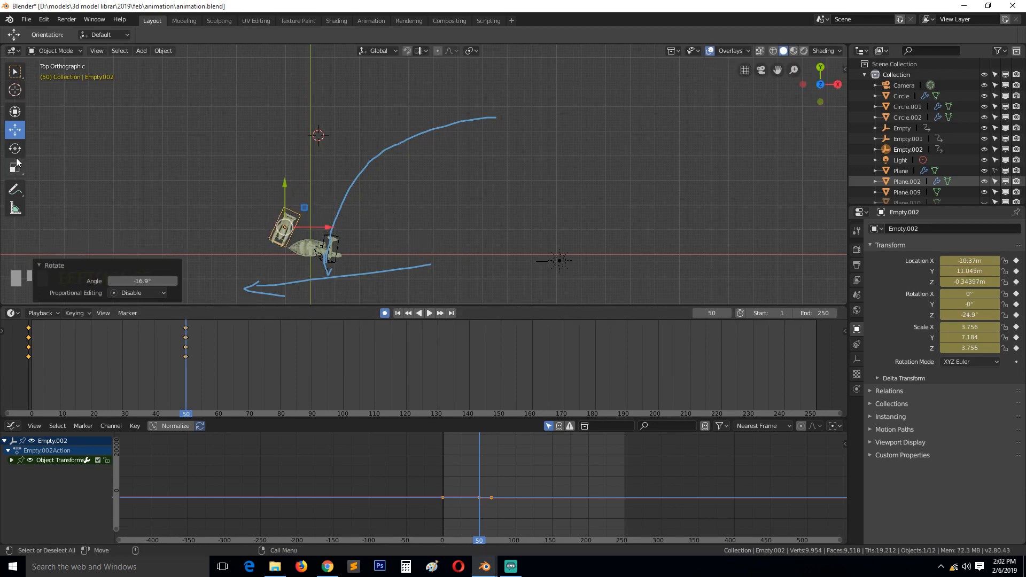
# - Clear Empty.002's rotation at frame 50, re-angle it to about -21.8° on Z, keyframe and play
pyautogui.click(14, 149)
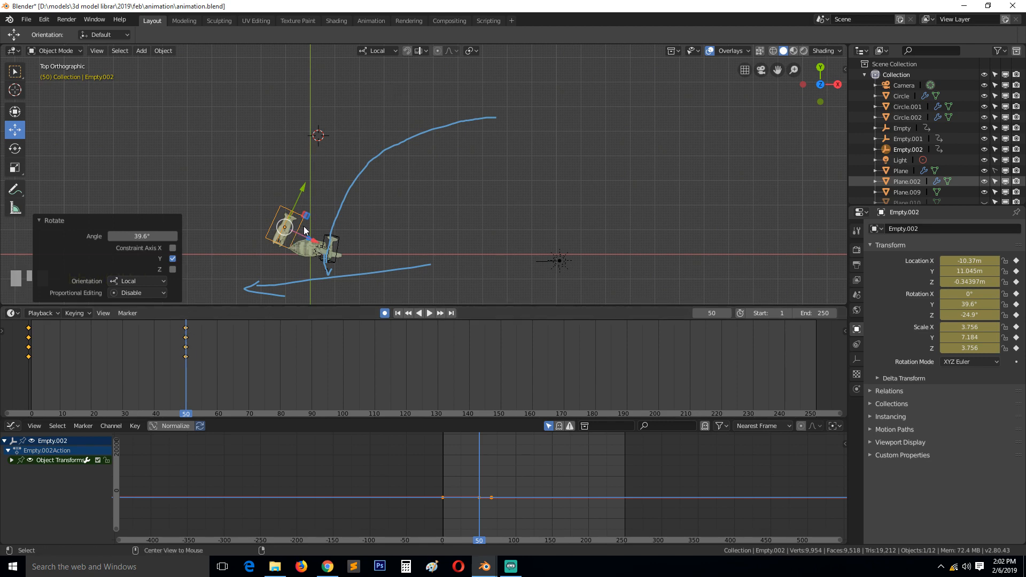
pyautogui.press('alt+r')
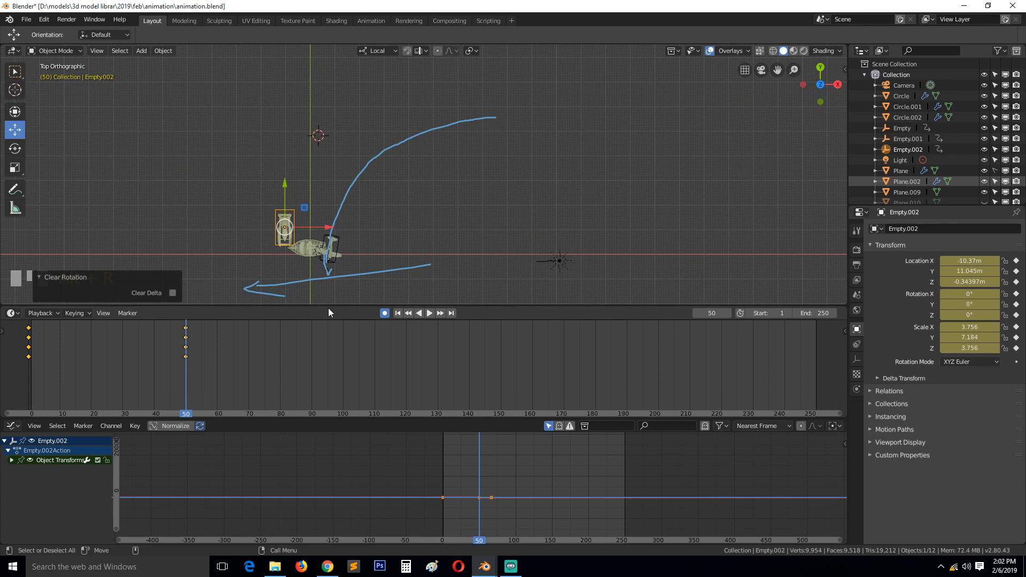
pyautogui.moveTo(302, 269)
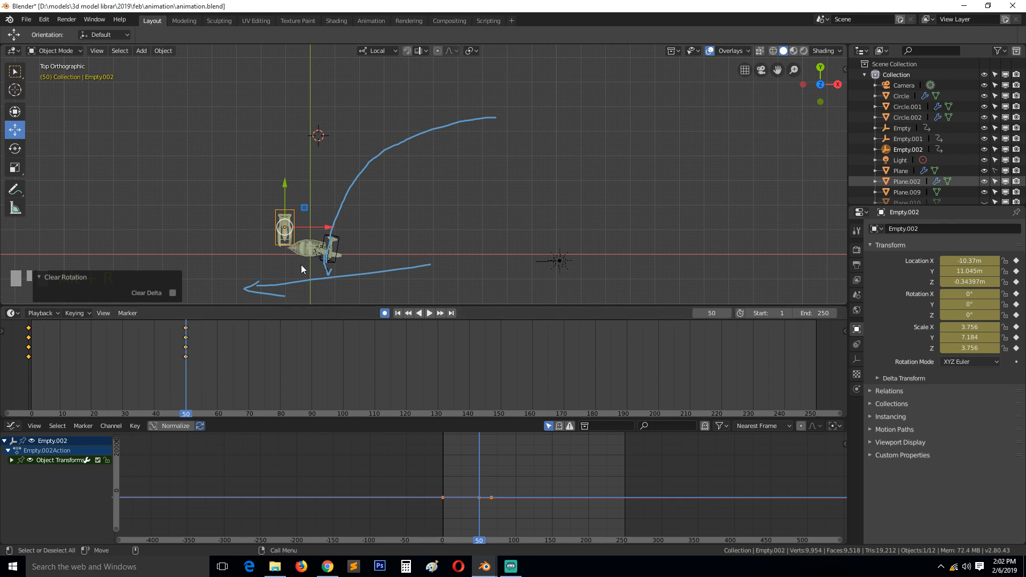
pyautogui.press('r')
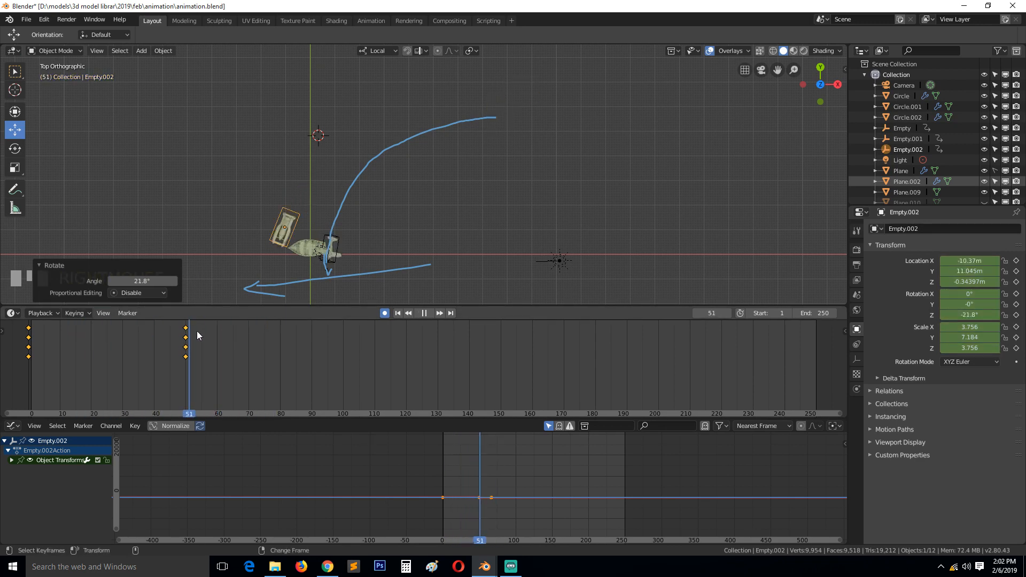
pyautogui.click(305, 414)
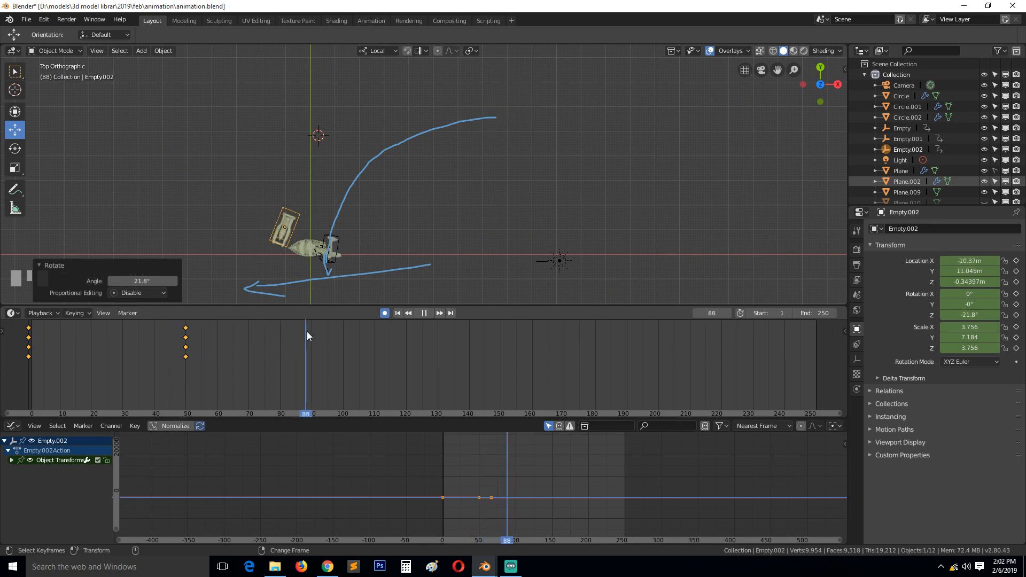
pyautogui.click(262, 412)
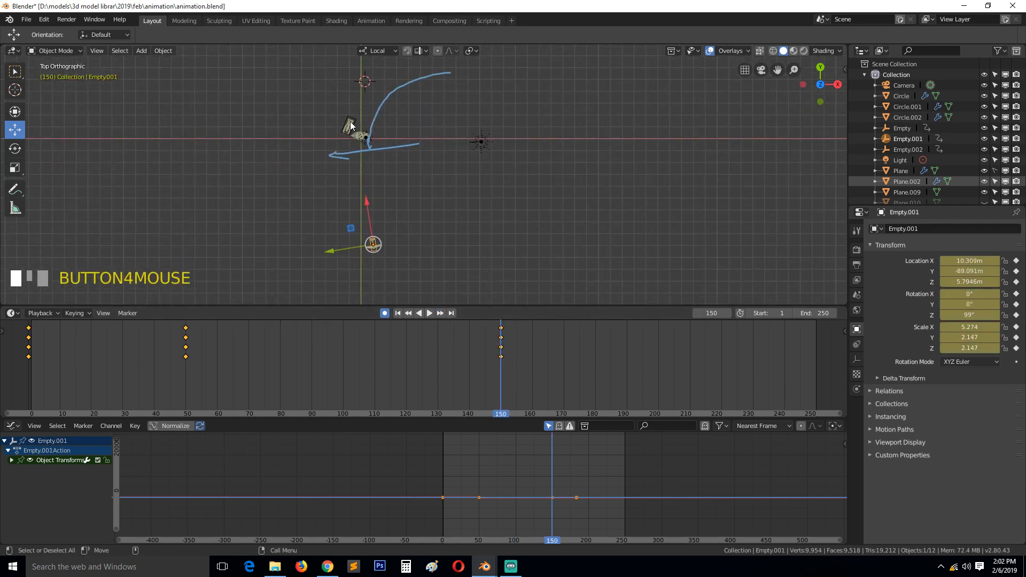
# - Keyframe Empty.002 at the path's far end turned to about -85.2° via the Key menu
pyautogui.click(377, 50)
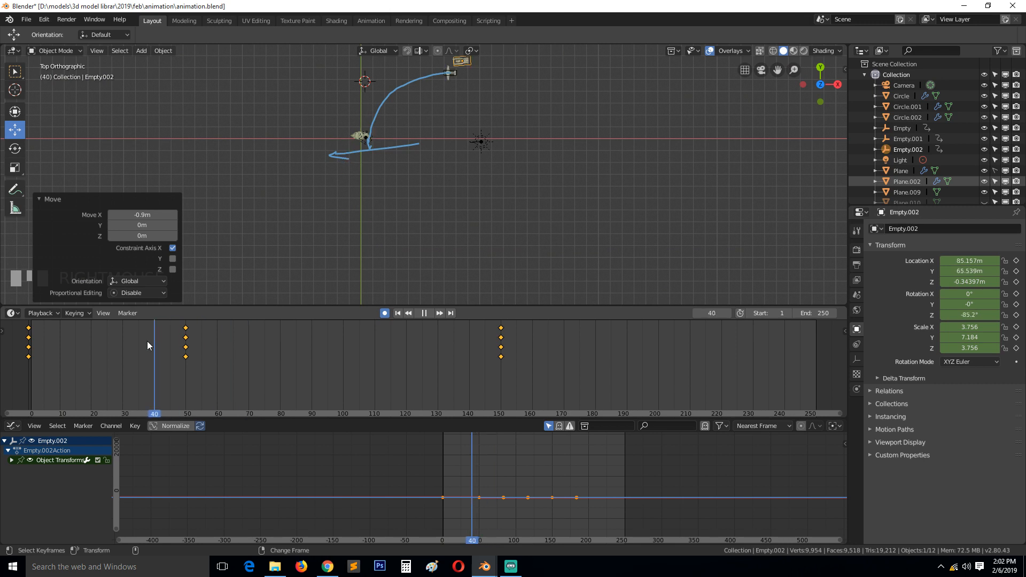
pyautogui.click(276, 343)
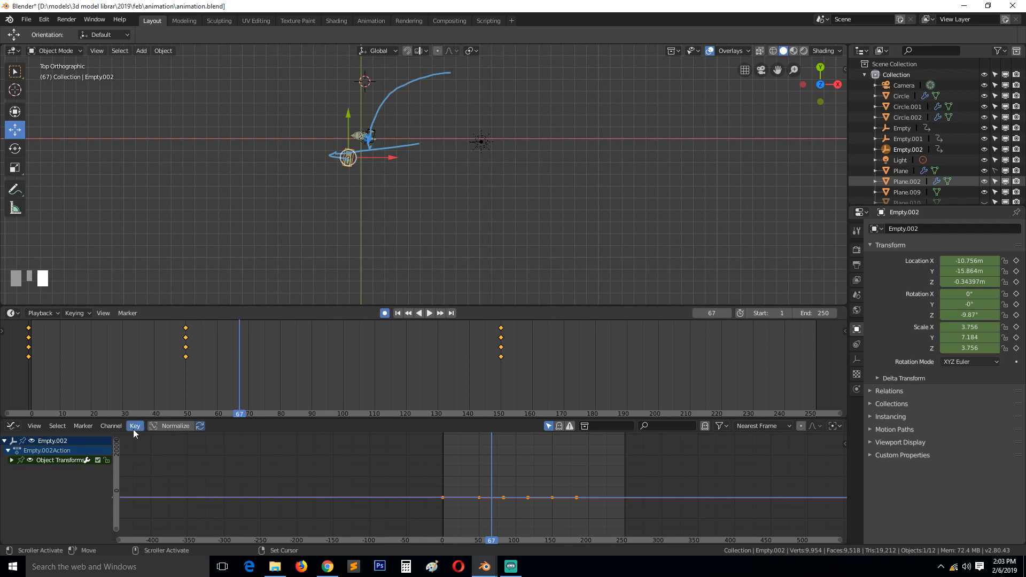
pyautogui.click(135, 426)
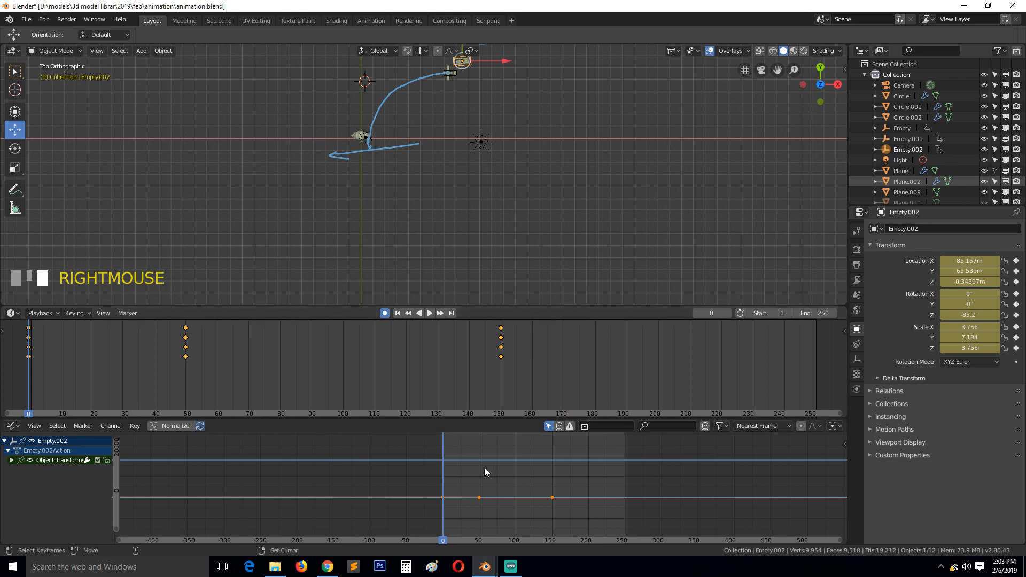
# - Go to frame 26 and view the boat and curved path in 3D perspective
pyautogui.click(429, 313)
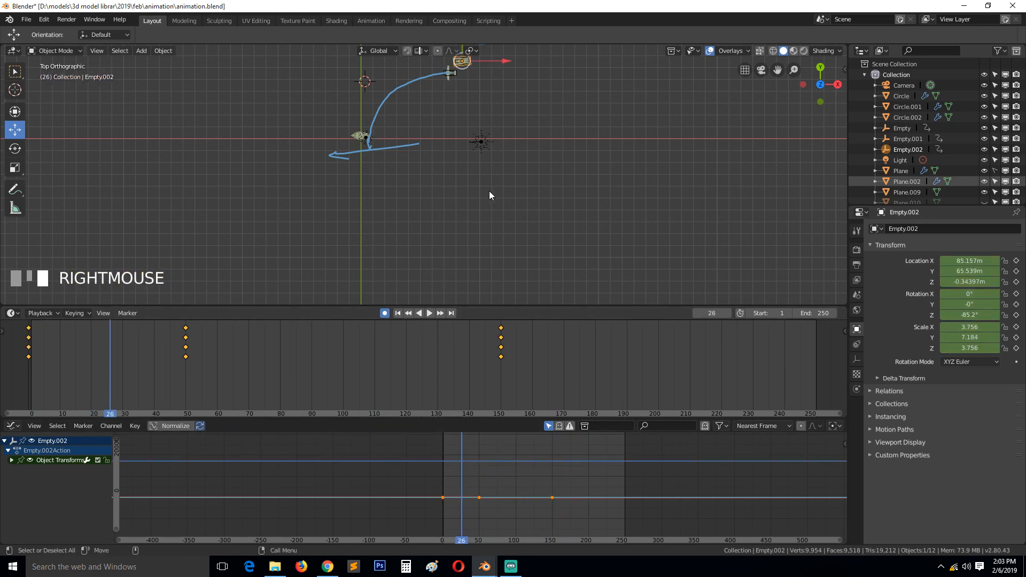
pyautogui.scroll(-3)
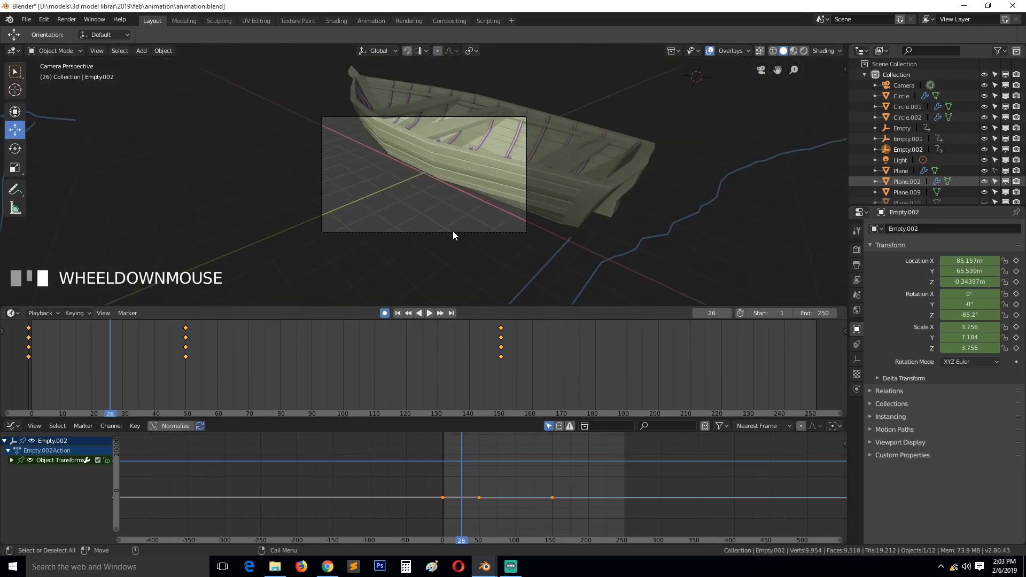
pyautogui.scroll(-3)
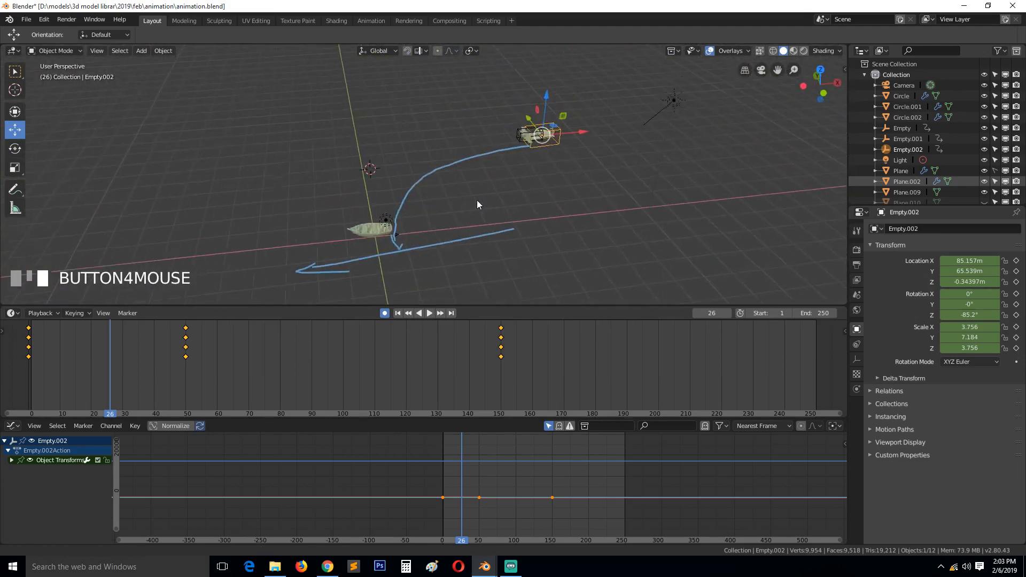
pyautogui.press('grave')
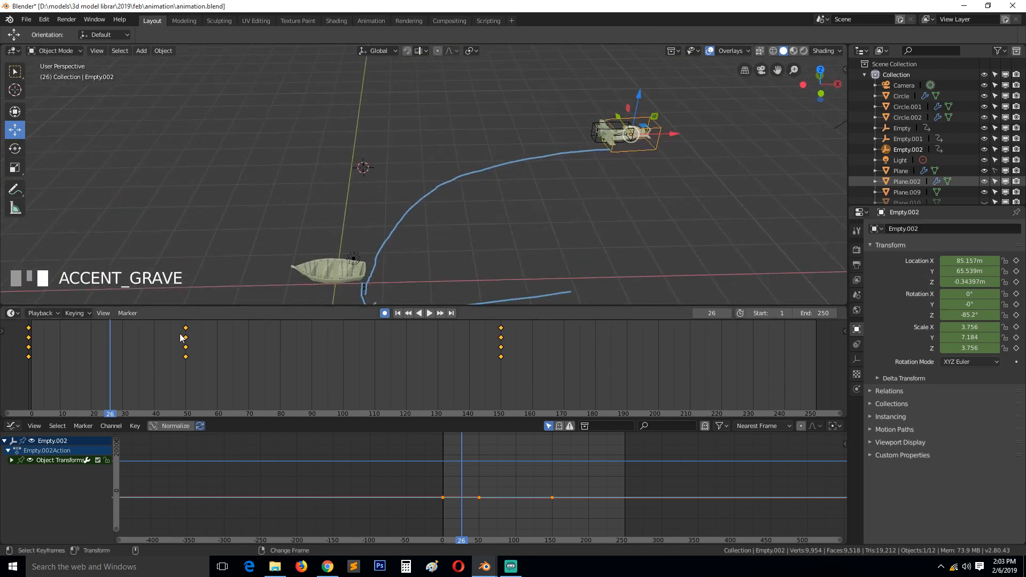